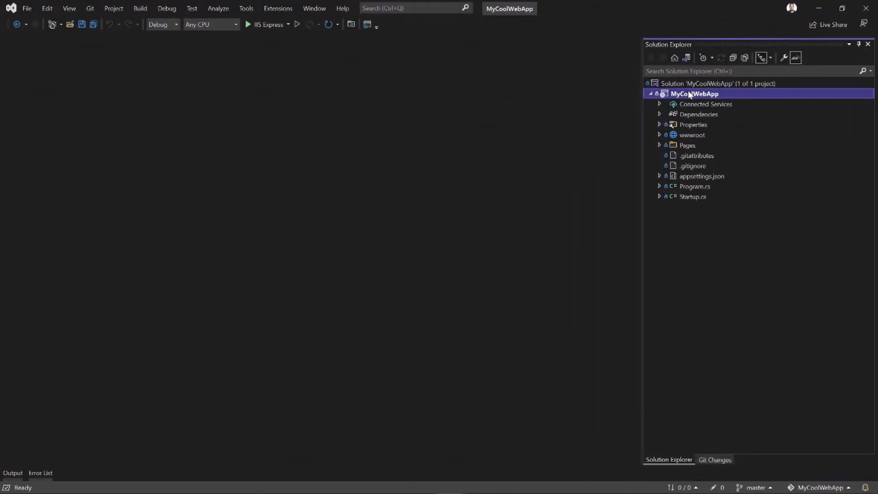
- Start publishing MyCoolWebApp to Azure, targeting Azure App Service (Linux)
right_click(694, 93)
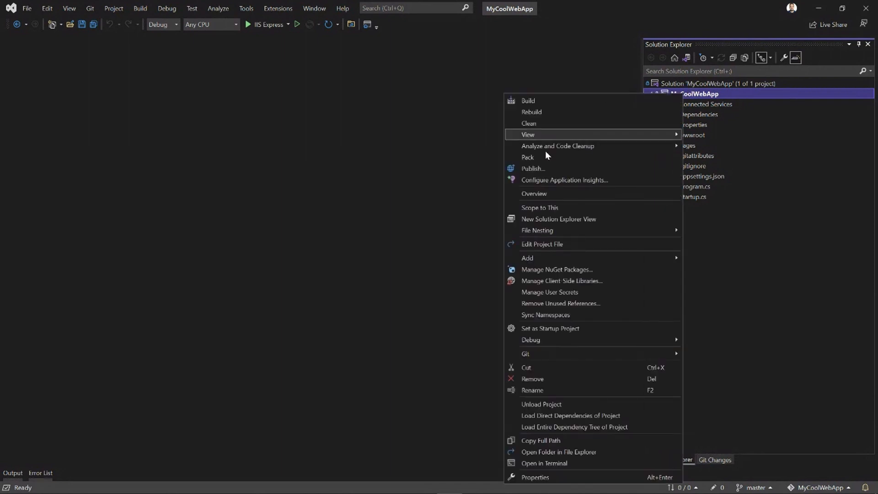
click(533, 168)
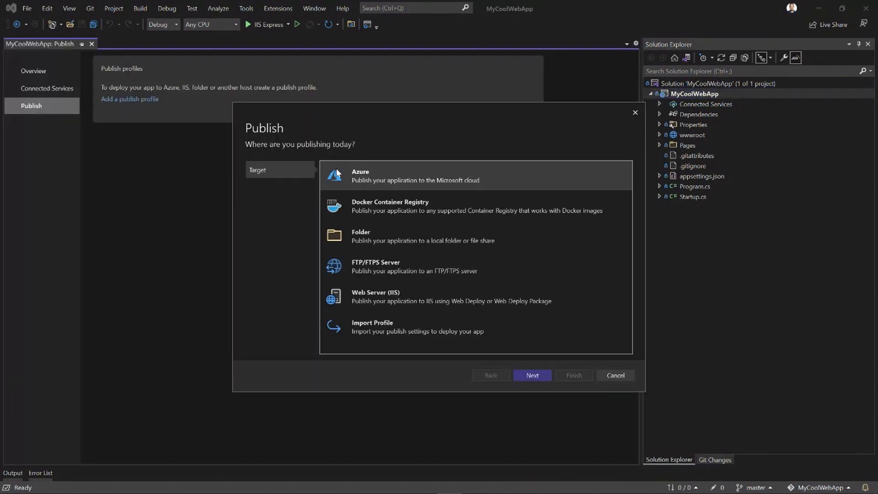
click(531, 375)
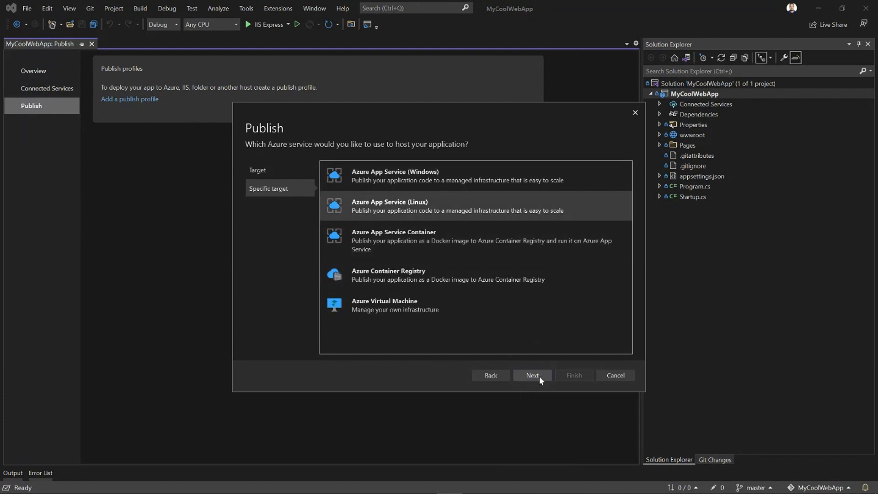
click(531, 375)
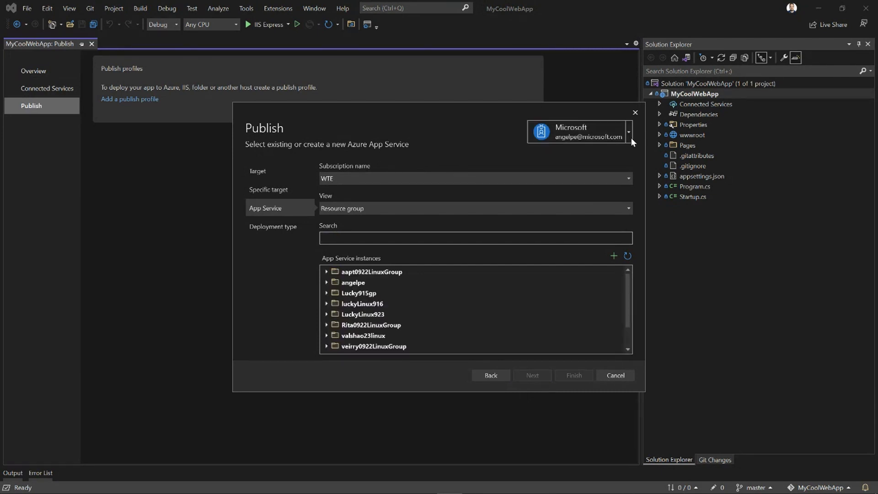
- Keep subscription WTE, group by resource group, and pick MyWebAppWithDependenciesOnAzure
click(628, 131)
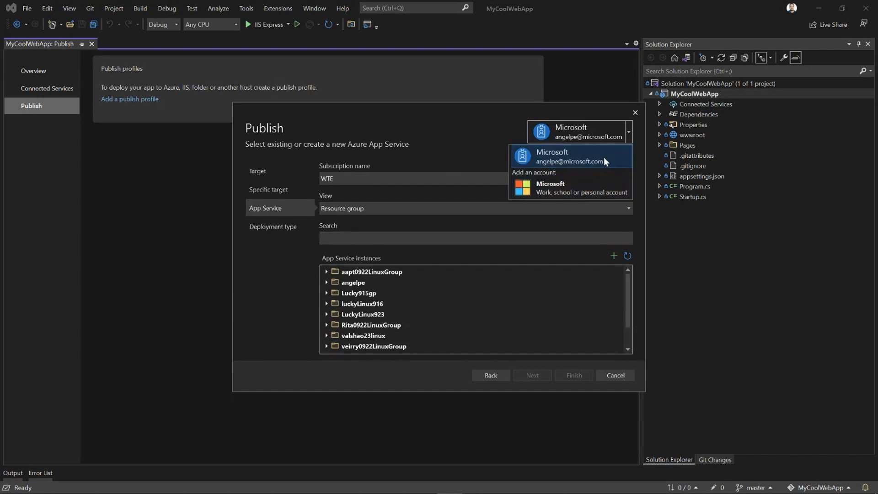
mouse_move(599, 187)
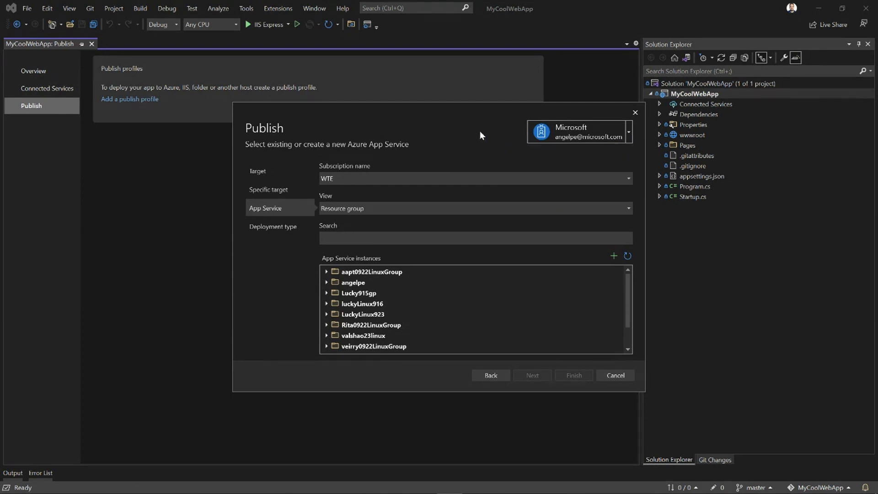
mouse_move(484, 136)
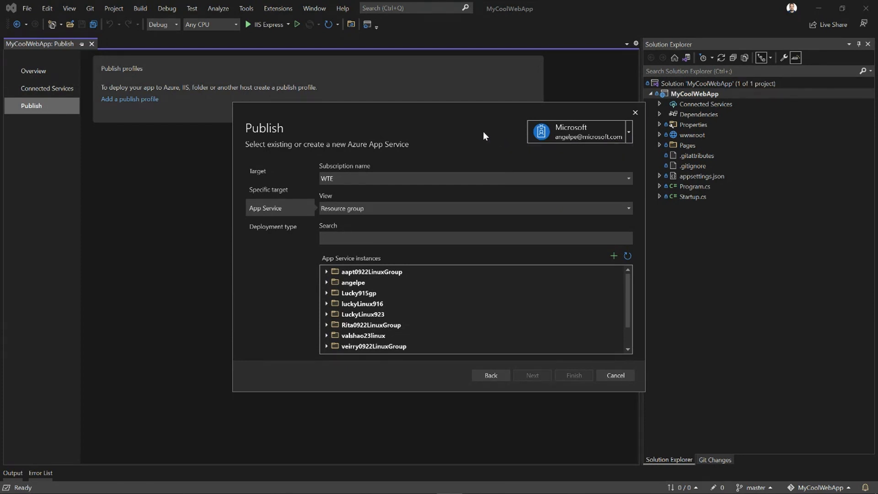
mouse_move(522, 144)
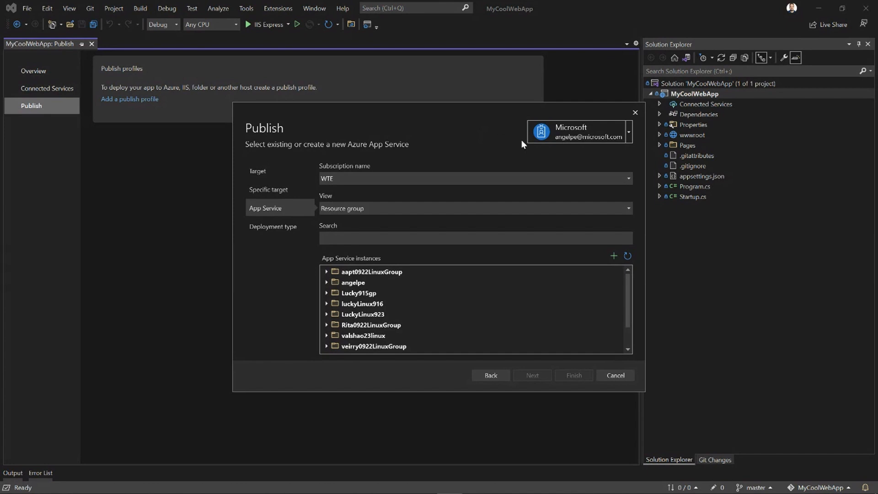
click(473, 178)
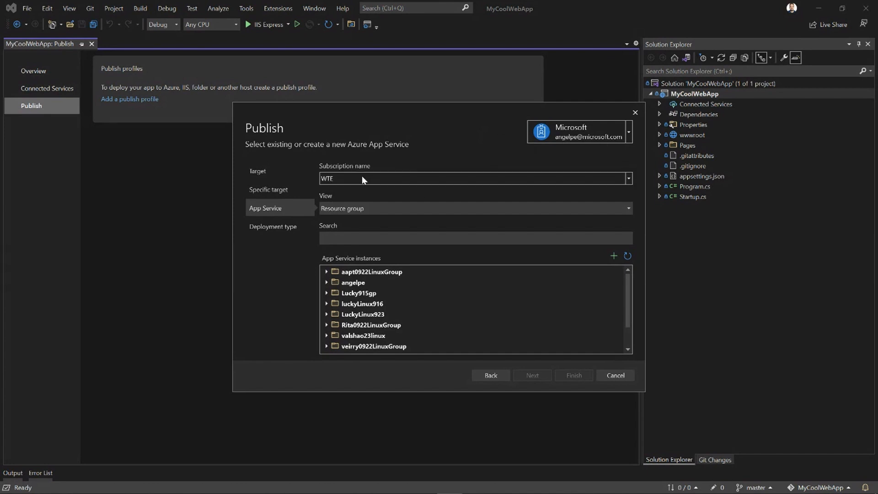
mouse_move(629, 187)
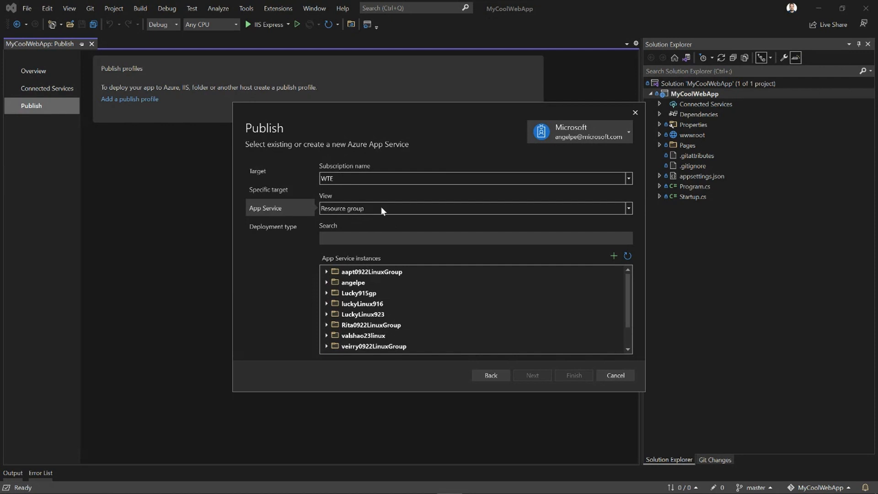
mouse_move(384, 212)
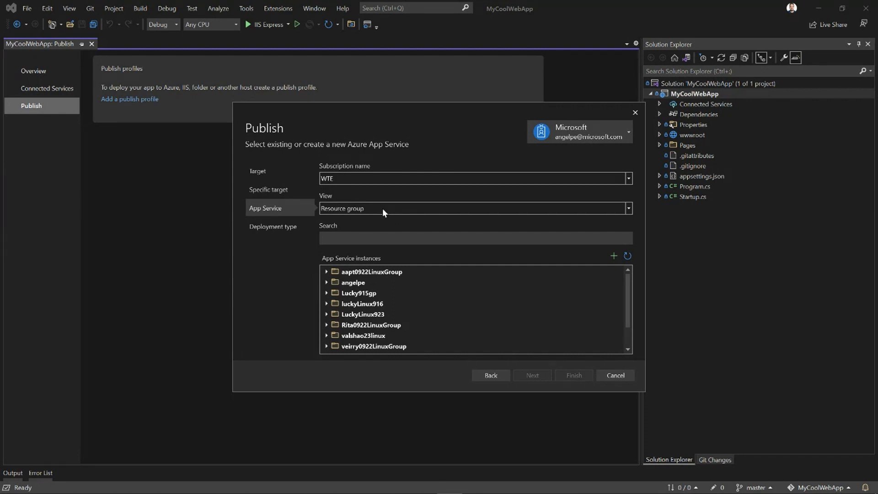
click(627, 207)
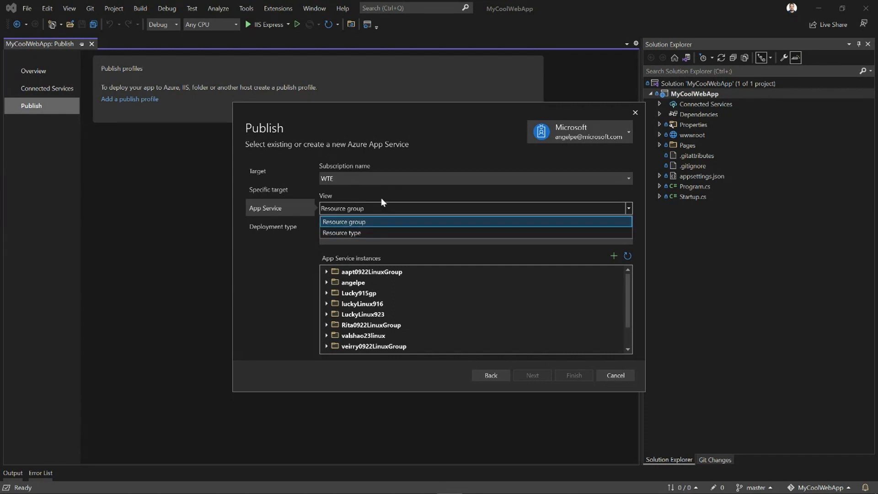
click(344, 222)
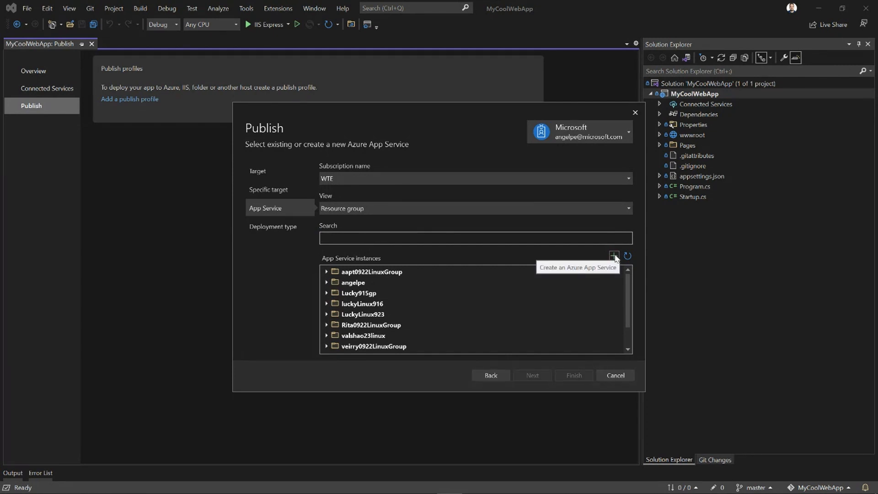
click(327, 282)
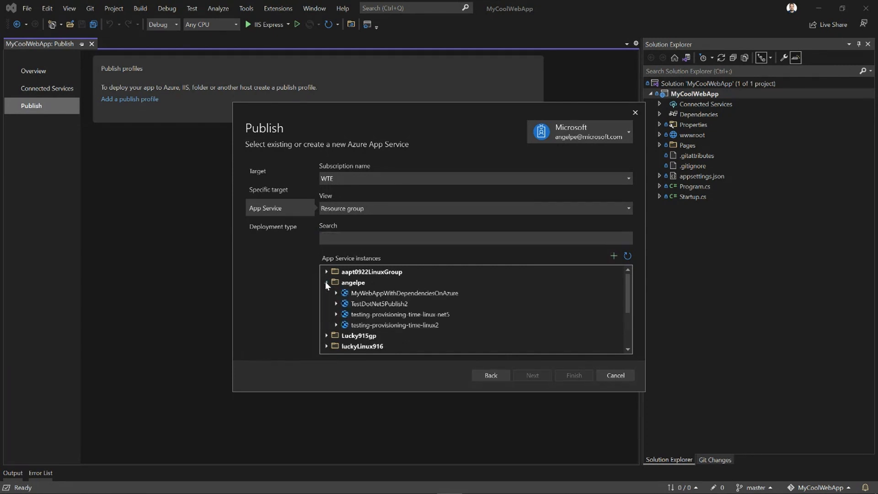
click(404, 292)
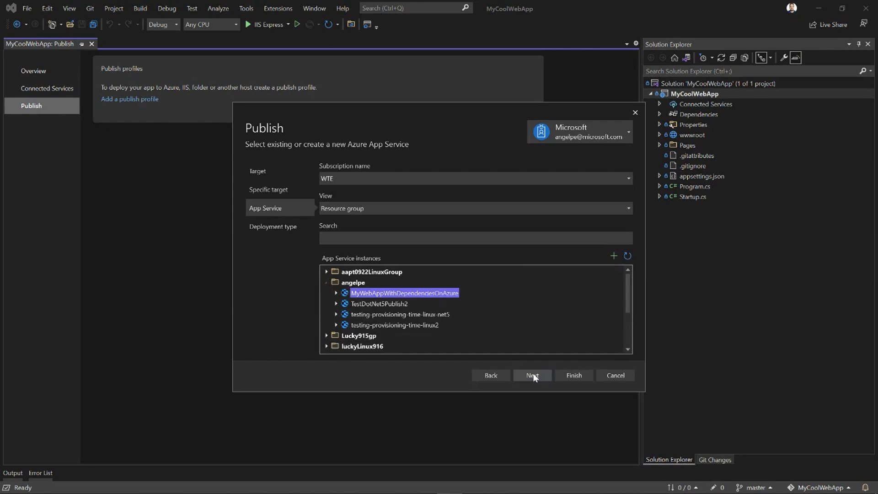
- Choose 'CI/CD using GitHub Actions workflows' as deployment type and finish the profile
click(530, 374)
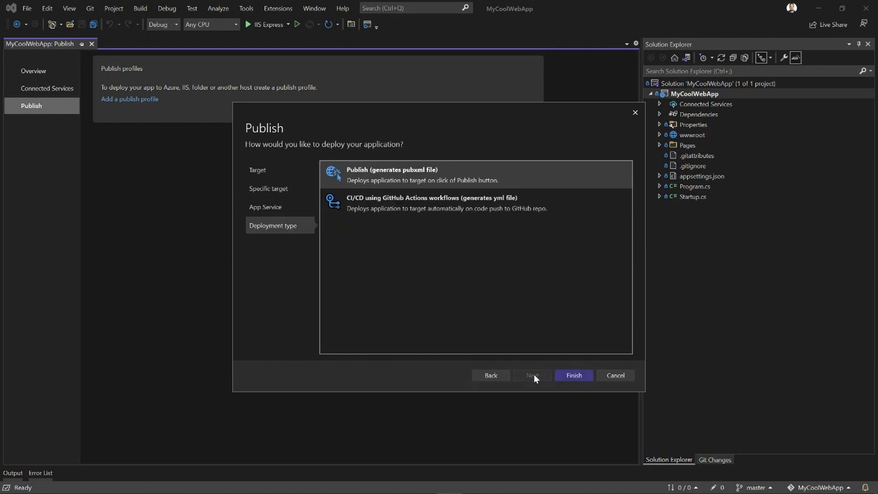
mouse_move(412, 275)
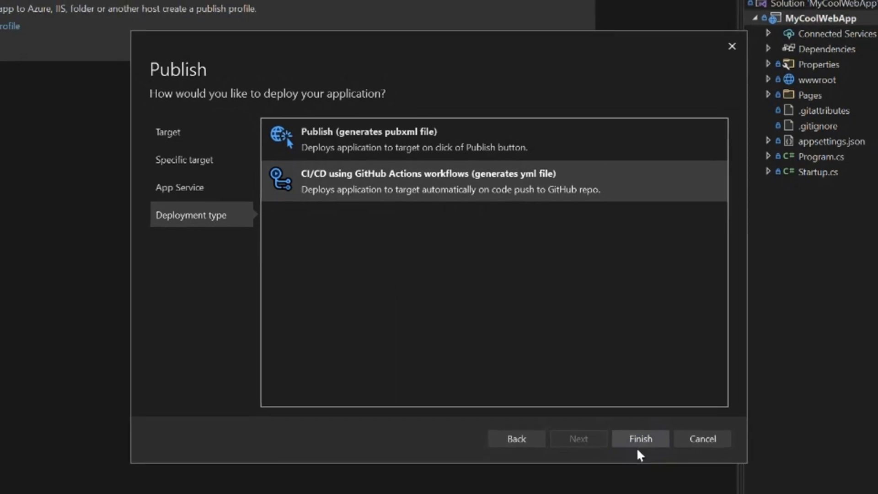
click(640, 438)
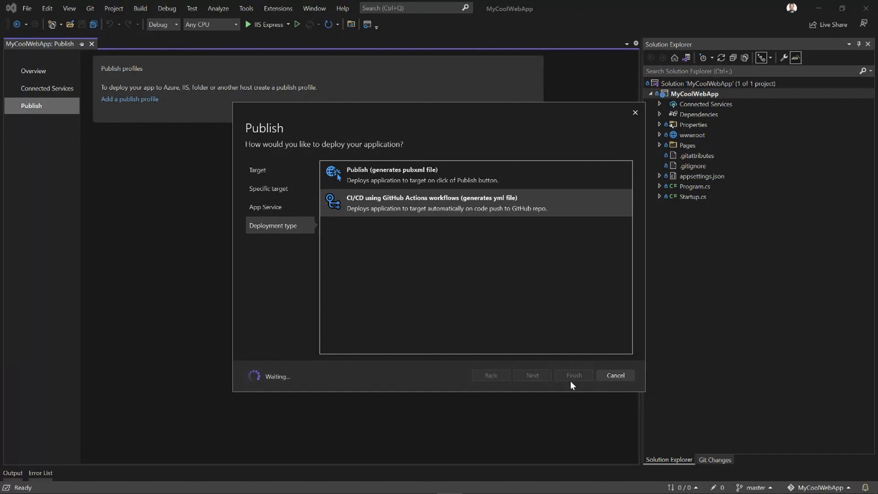
mouse_move(491, 313)
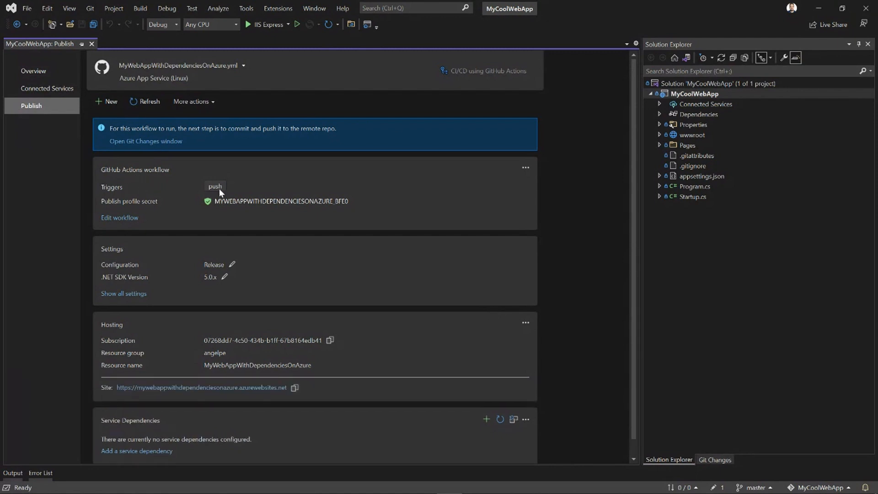
mouse_move(117, 204)
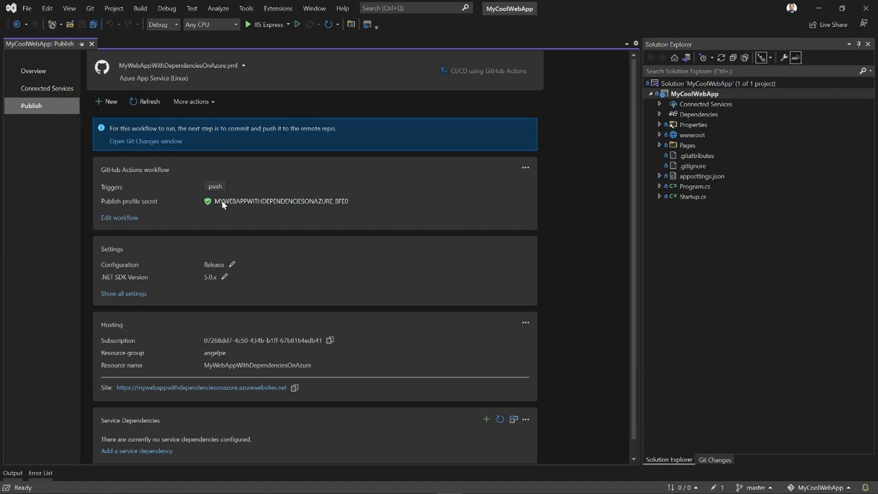
mouse_move(147, 130)
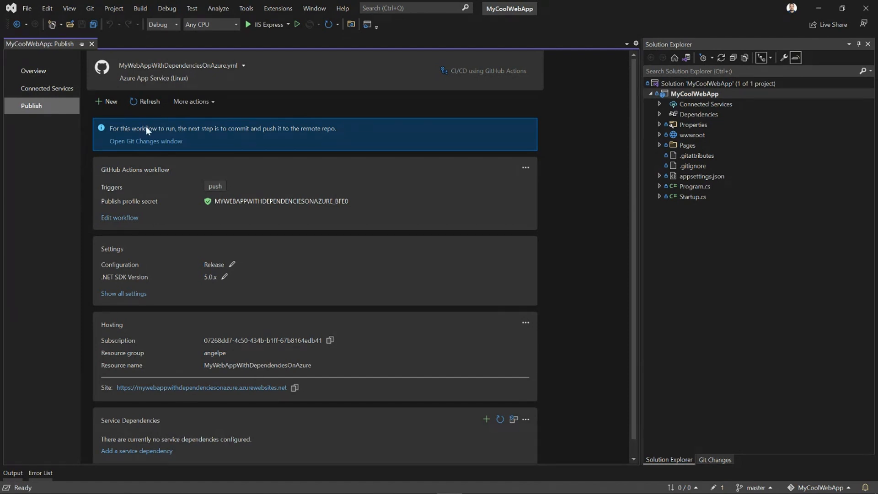
mouse_move(239, 137)
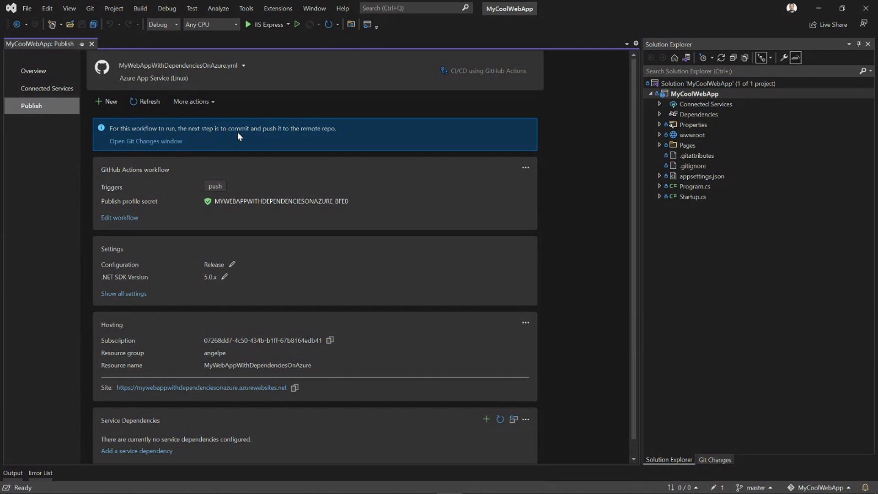
mouse_move(152, 144)
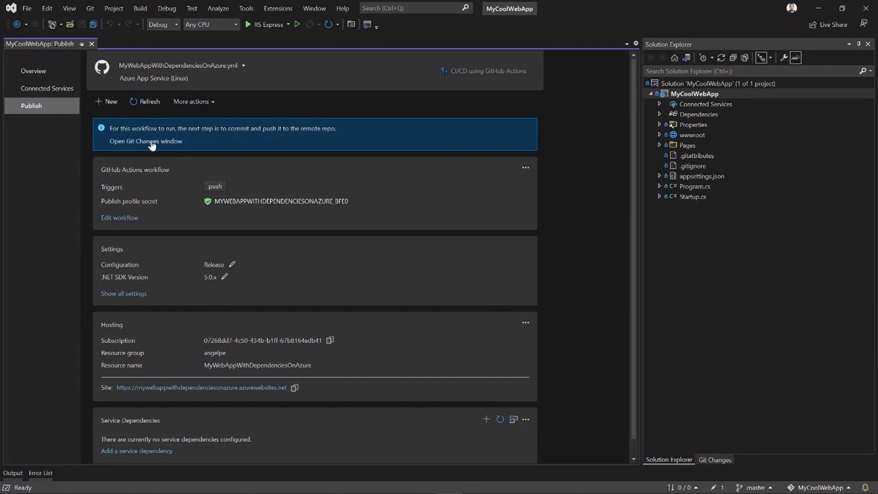
- Commit the workflow yml with message 'Setting up CICD' and push to origin/master
click(145, 141)
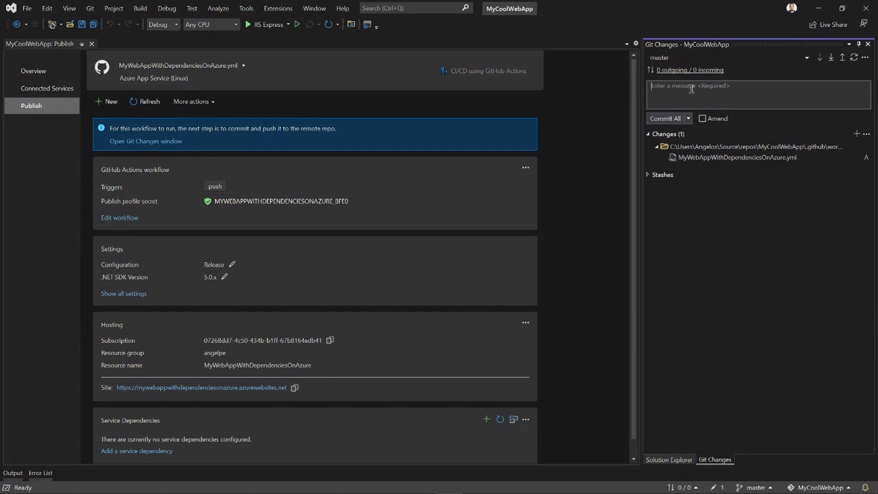
text(Setting up CICD)
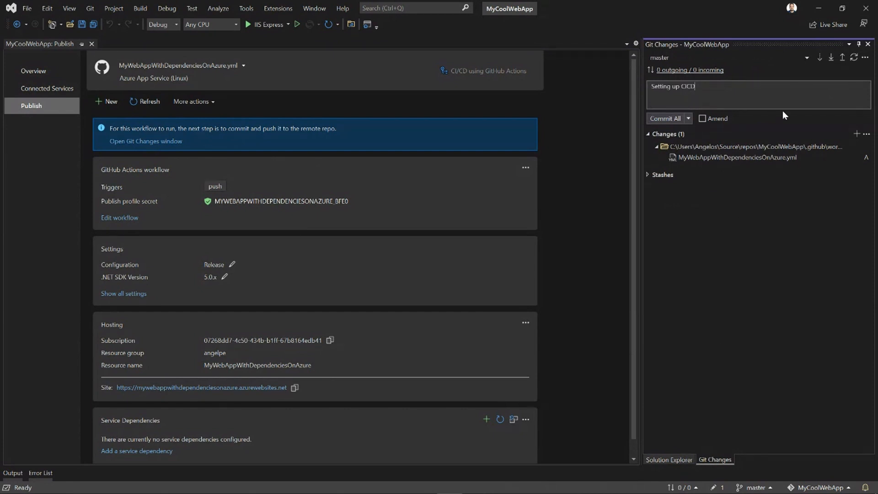
click(664, 118)
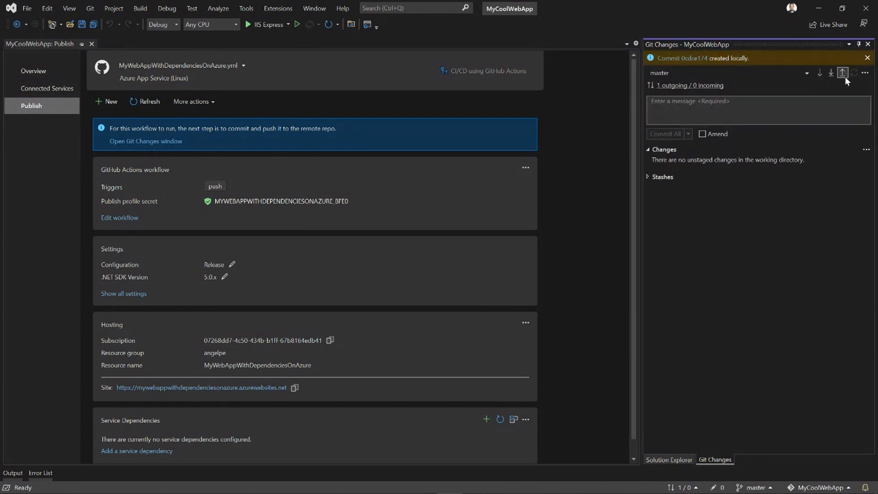
click(843, 72)
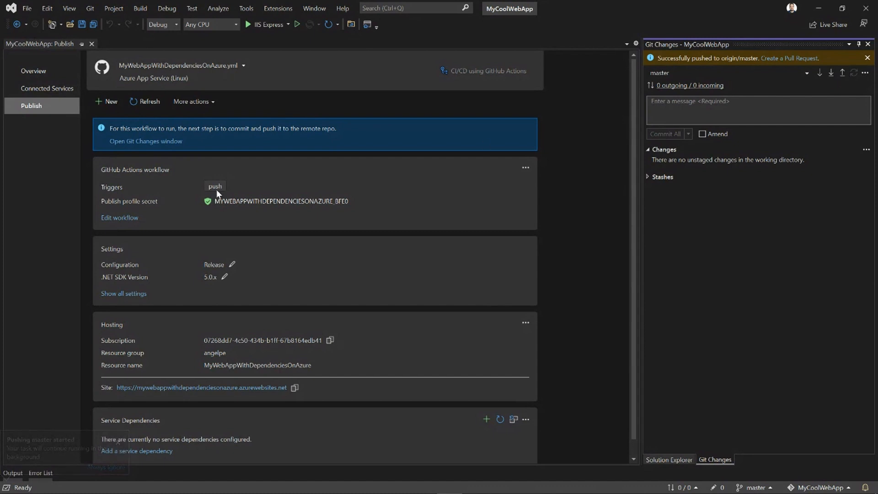
- Refresh the Publish page status and open the 'Setting up CICD' run on GitHub
click(144, 101)
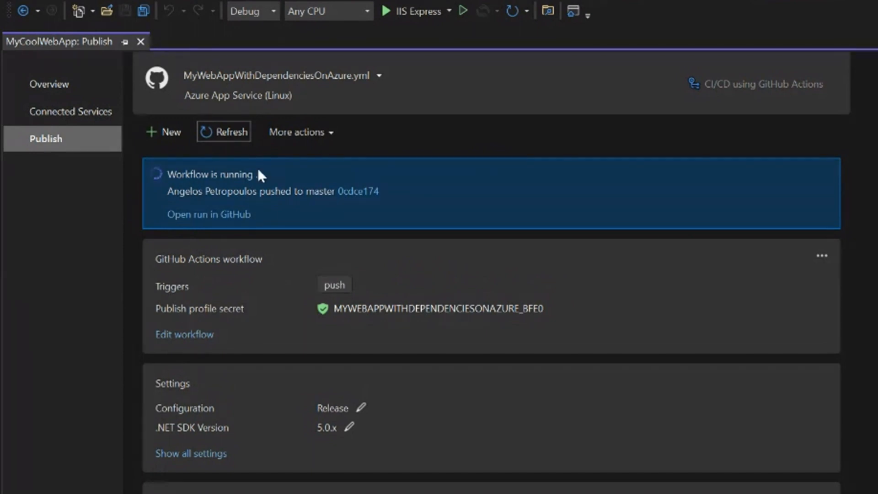
mouse_move(192, 178)
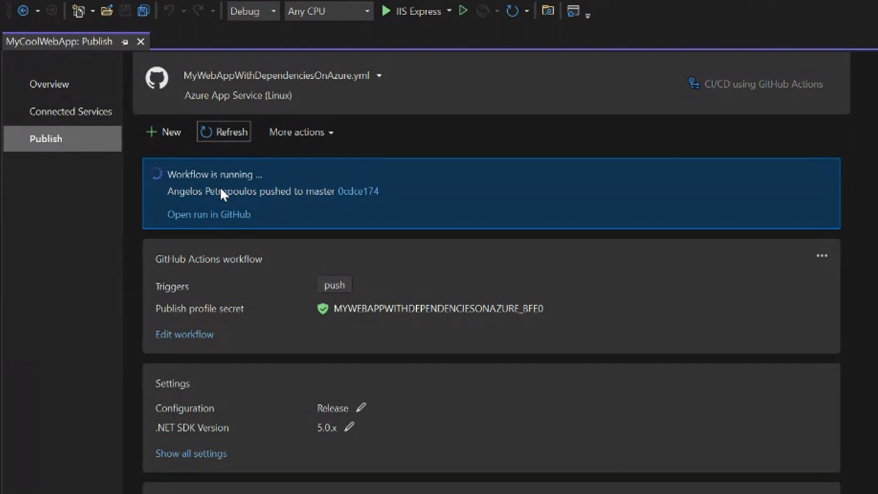
mouse_move(208, 214)
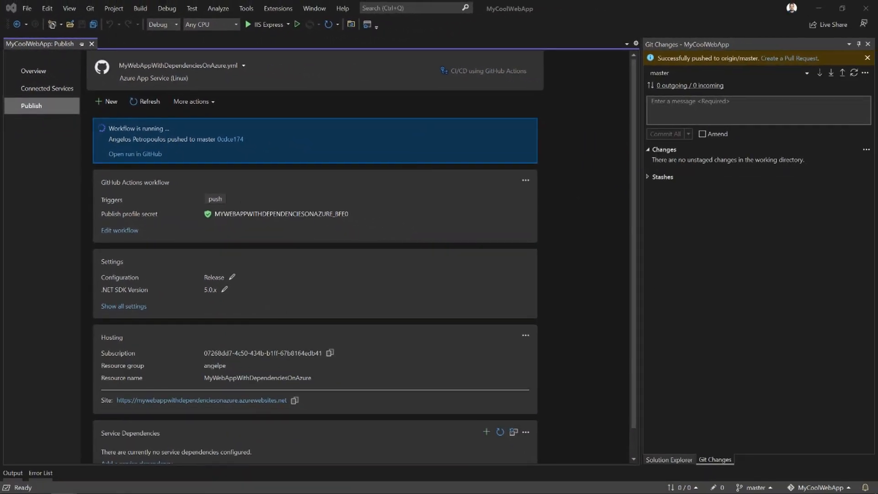
click(135, 154)
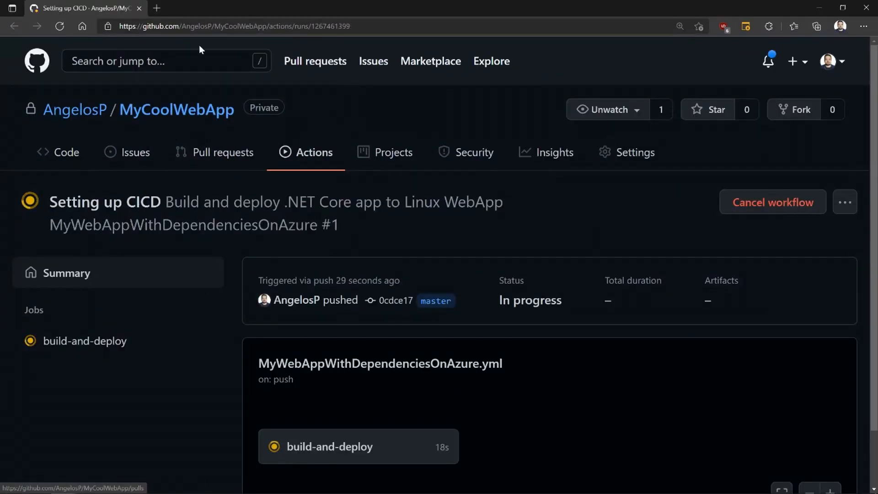
click(330, 447)
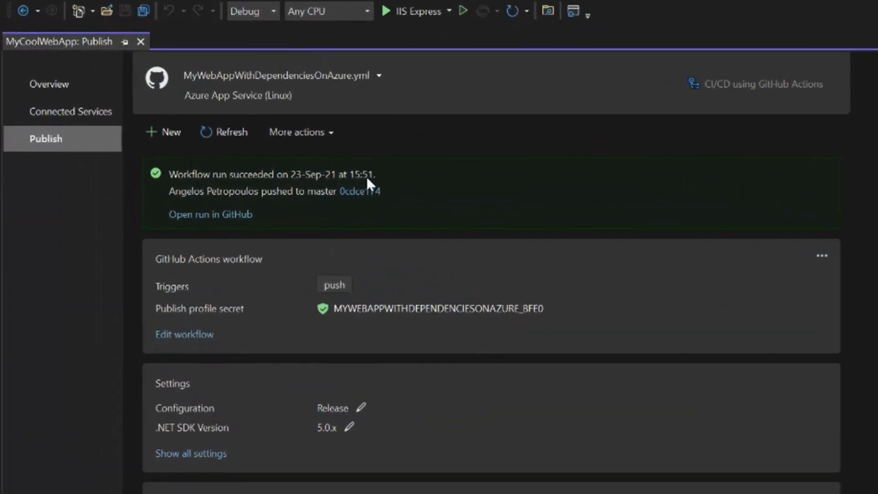
mouse_move(229, 195)
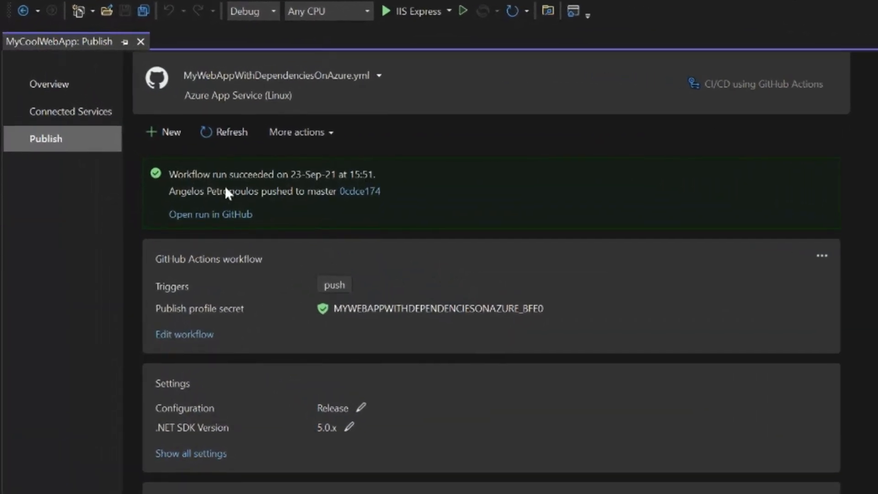